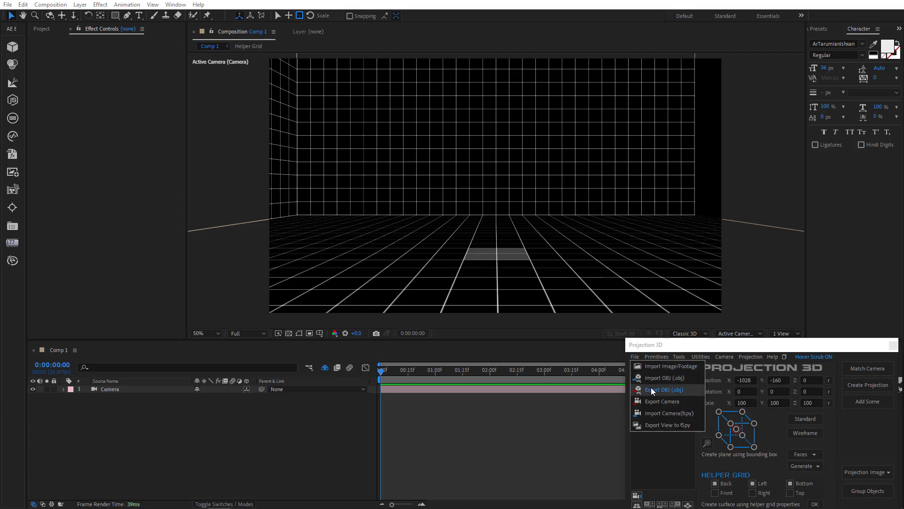
mouse_move(664, 390)
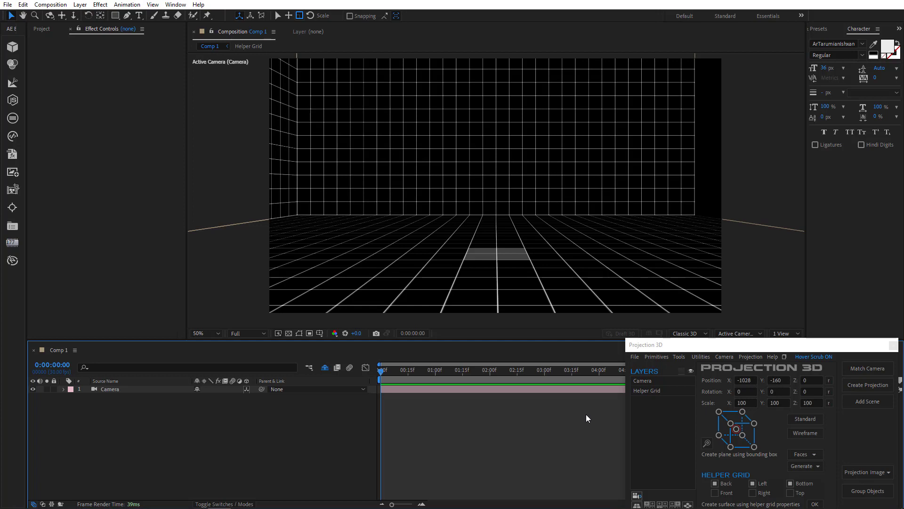
Add Cube, Sphere, Angle and Chamfer Cylinder primitives and drag the angle piece to the right of the room.
left_click(656, 356)
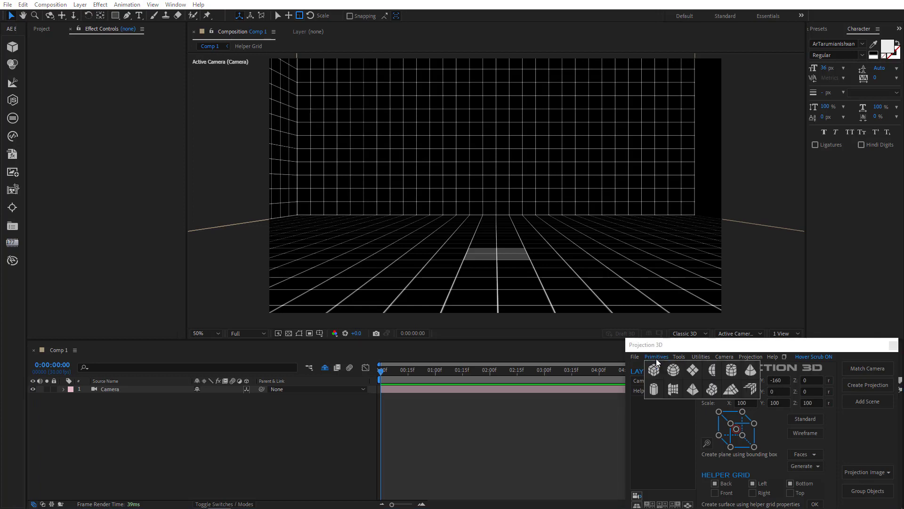
left_click(654, 370)
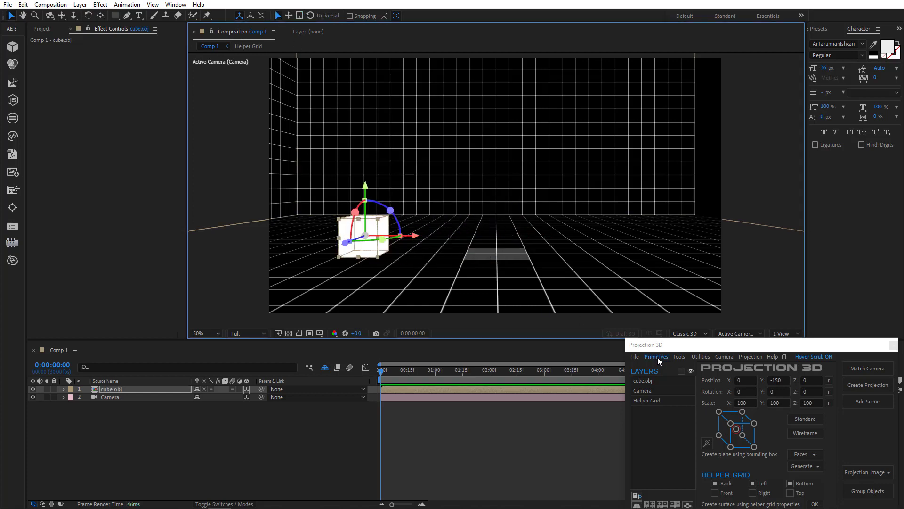
left_click(655, 356)
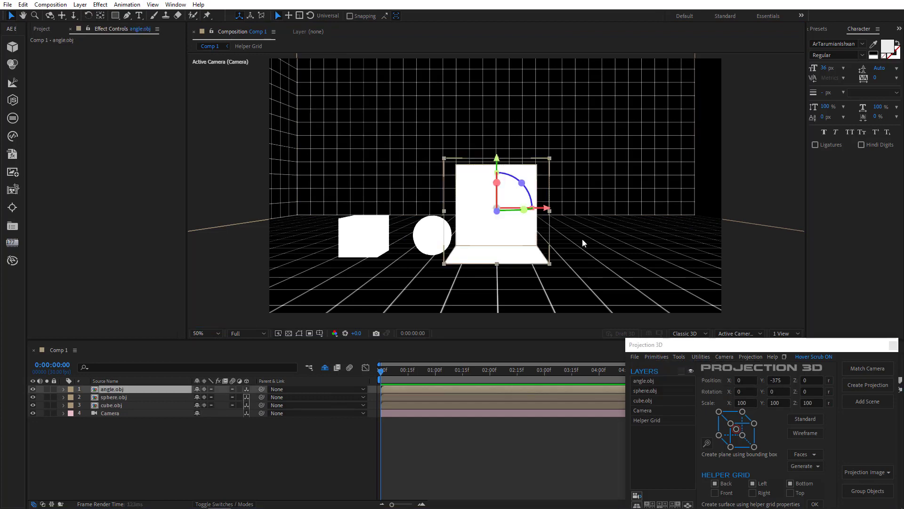
left_click_drag(545, 209, 622, 209)
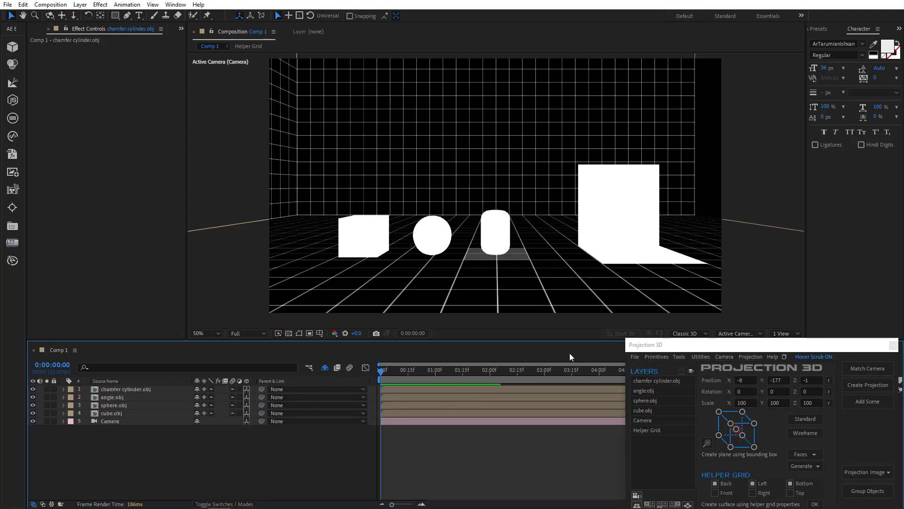
Select all four .obj layers and export them as one Wavefront OBJ file at the chosen scale.
left_click(111, 414)
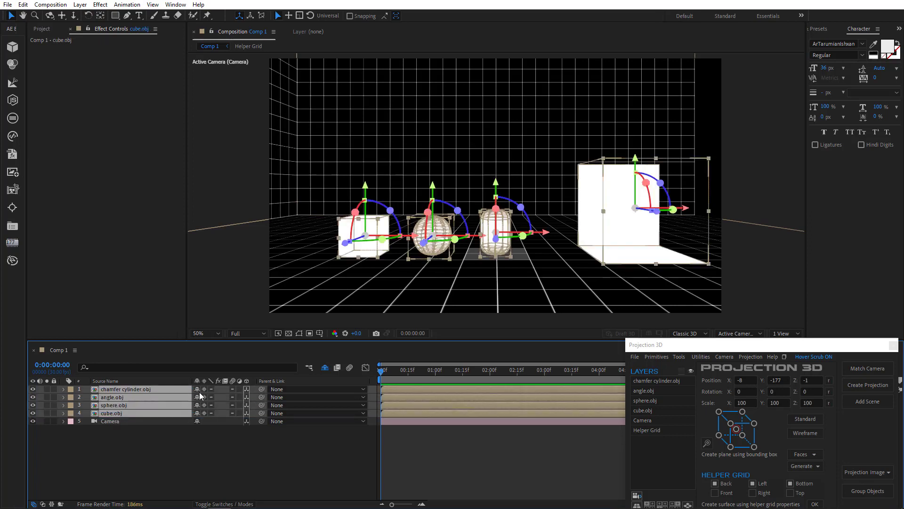
left_click(635, 356)
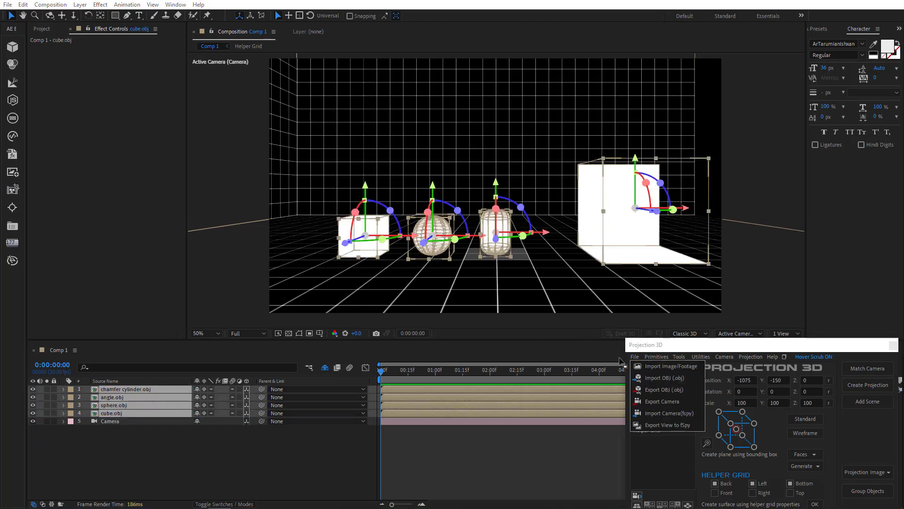
left_click(663, 390)
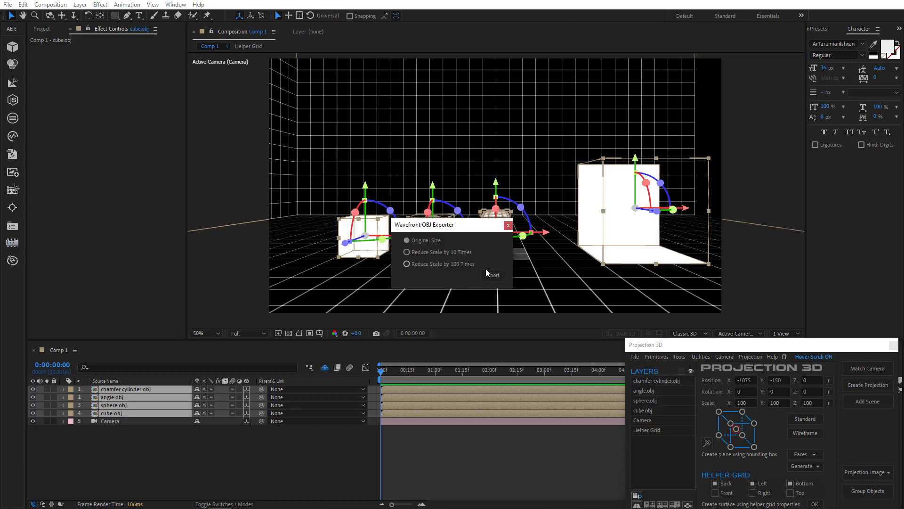
left_click(491, 275)
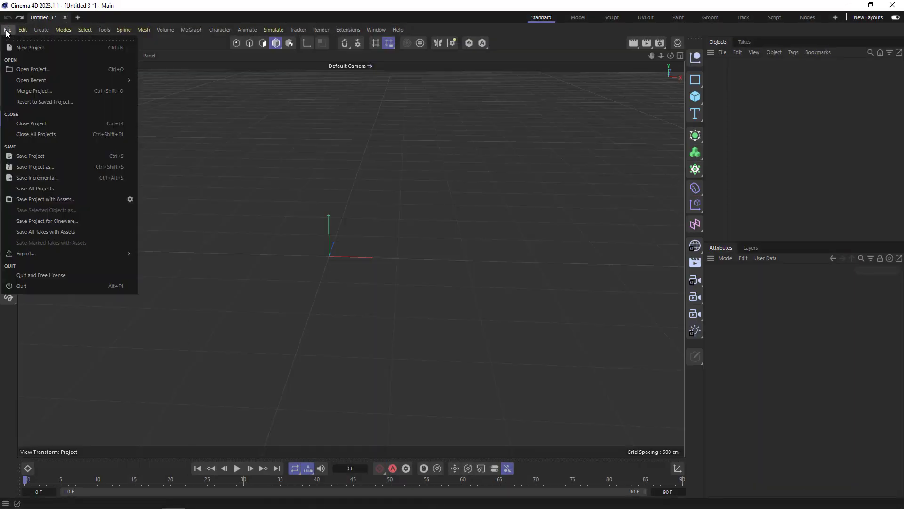
left_click(33, 69)
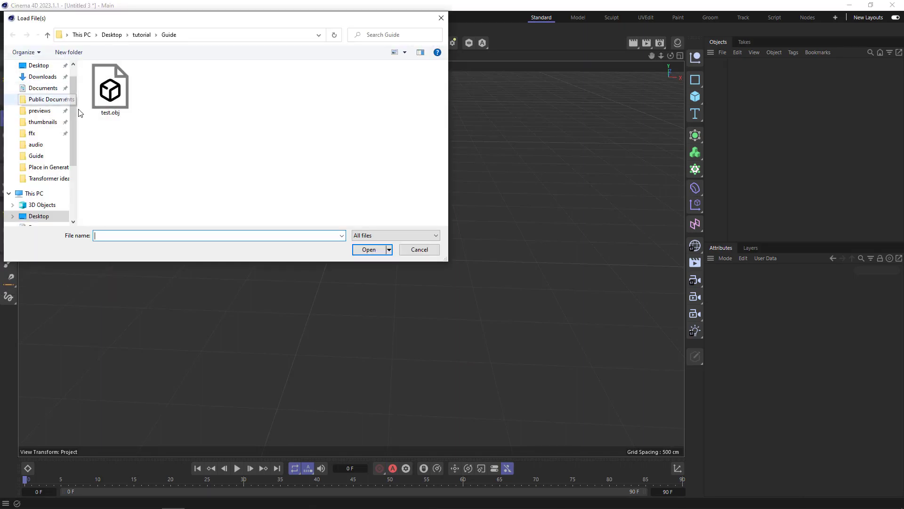
double_click(109, 86)
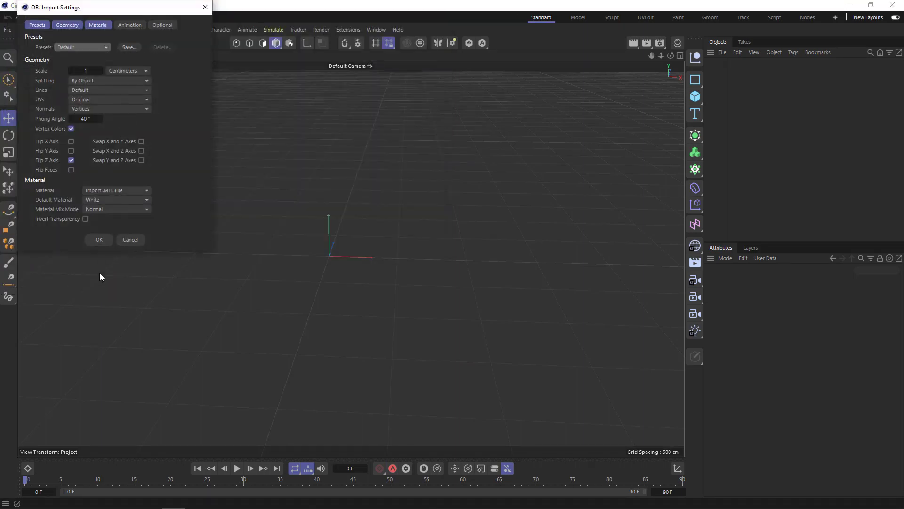
left_click(99, 240)
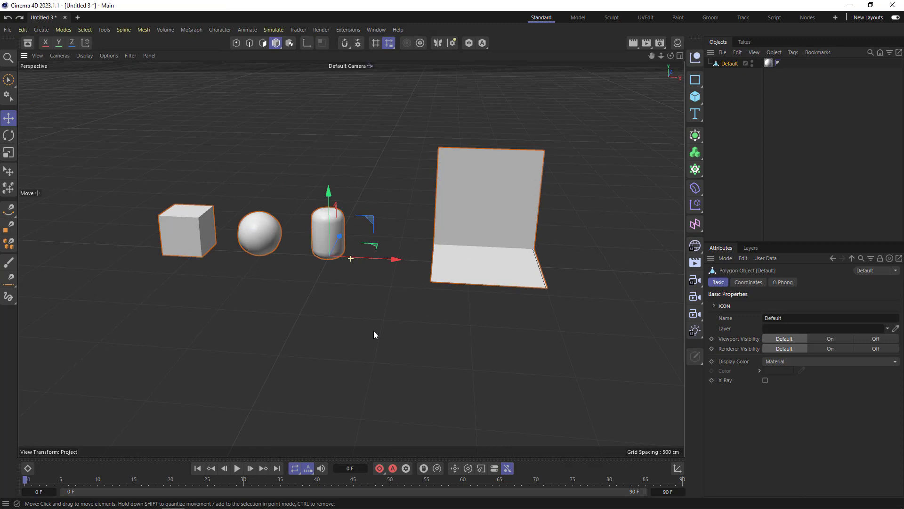
left_click_drag(375, 334, 489, 338)
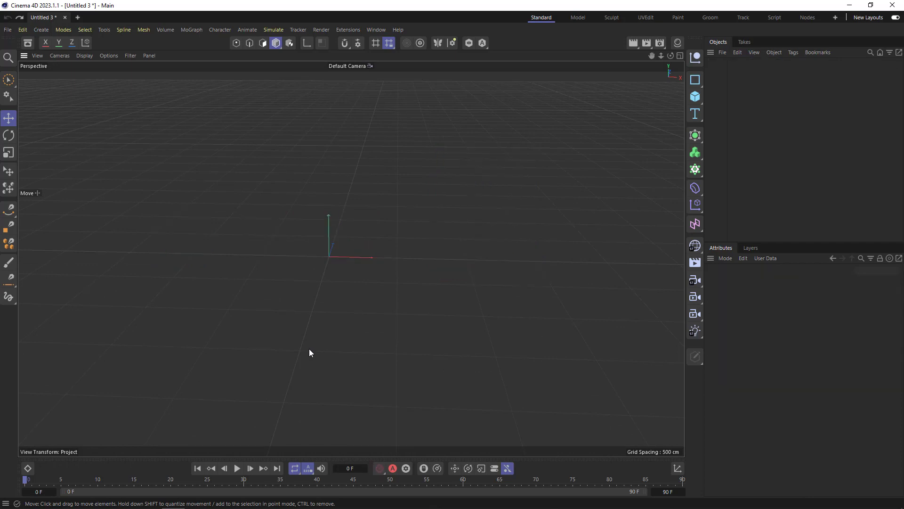
In Blender start a Wavefront OBJ import and confirm loading test.obj.
left_click(196, 499)
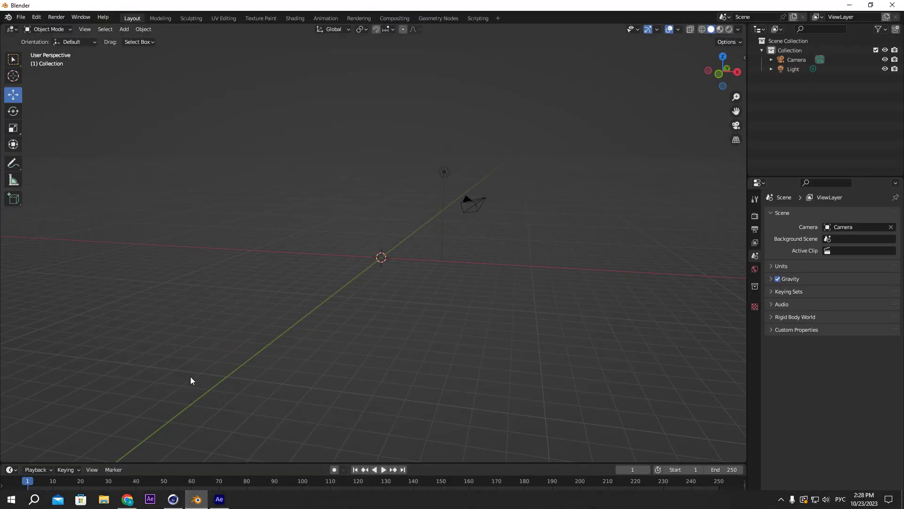
left_click(20, 17)
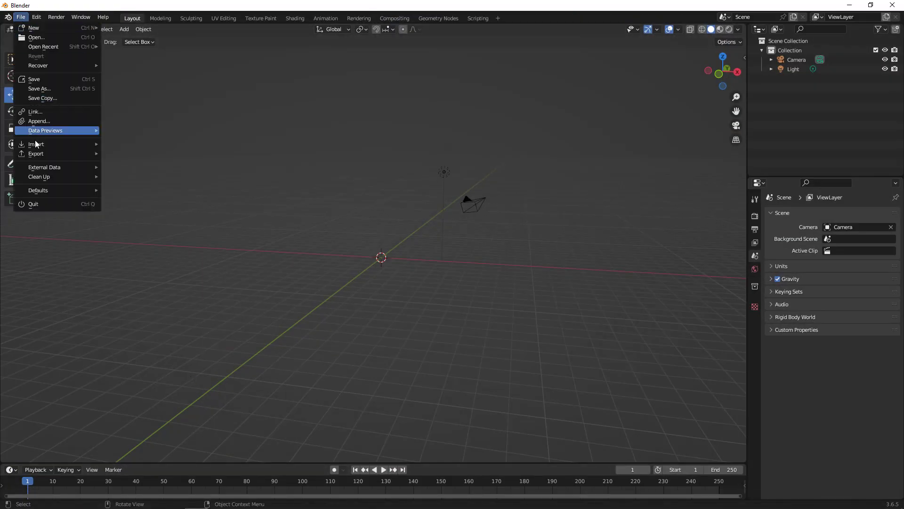
left_click(37, 144)
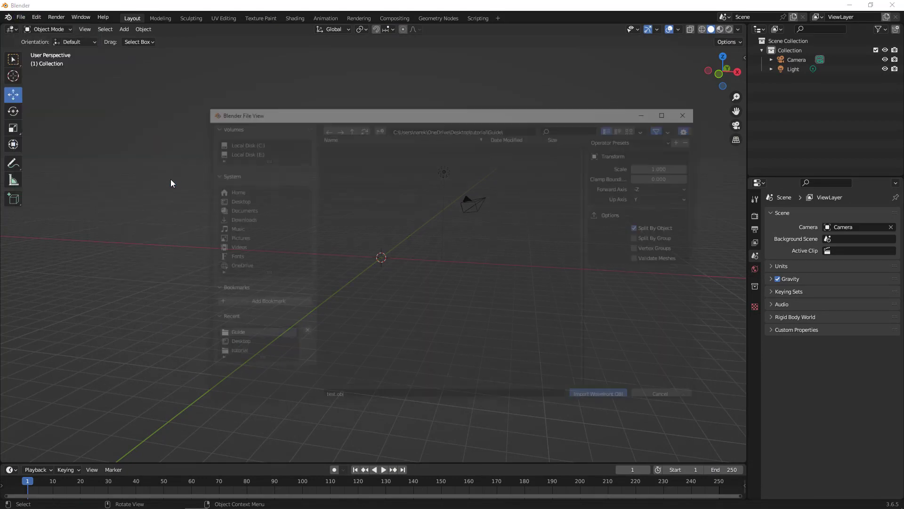
left_click(597, 393)
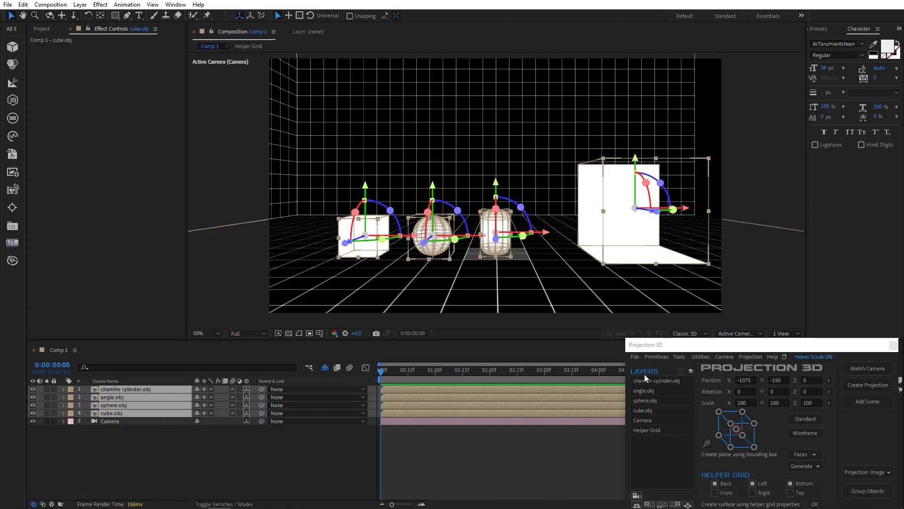
Export the primitives as OBJ with Reduce Scale by 100 Times, then go to Blender's file commands.
left_click(635, 356)
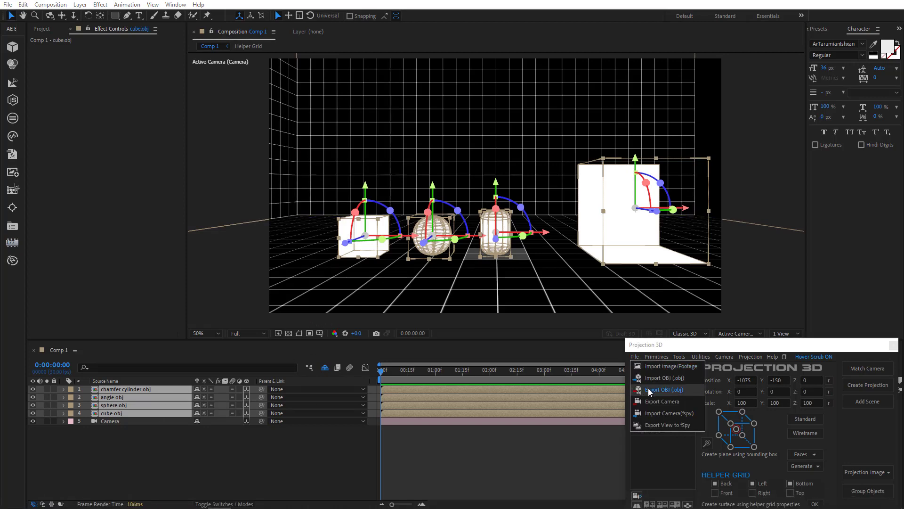
left_click(663, 390)
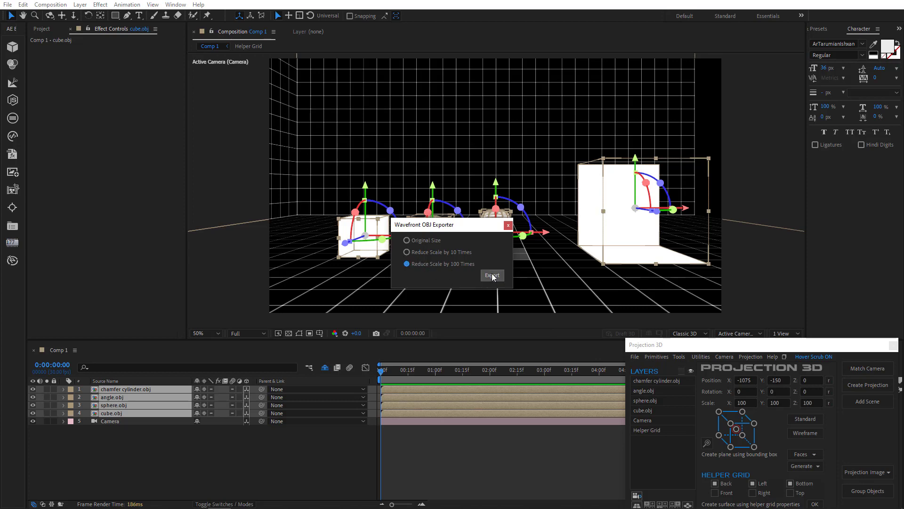
left_click(491, 275)
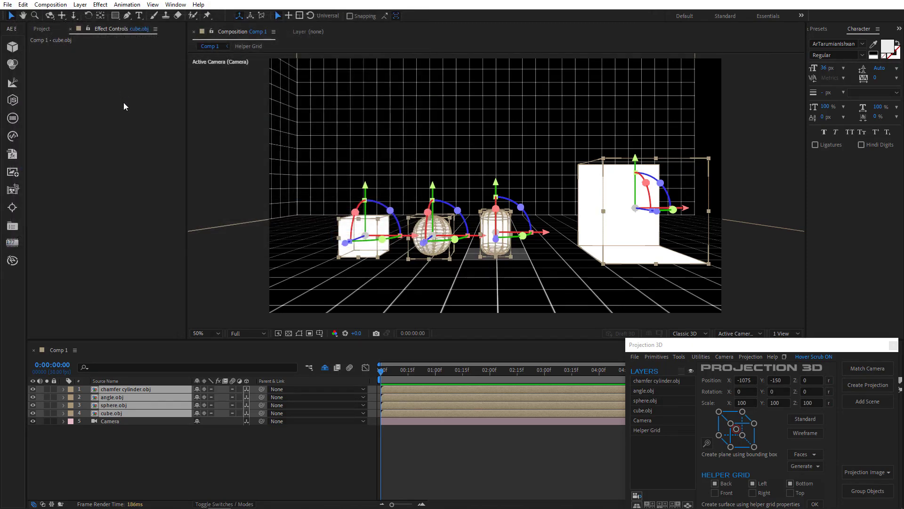
left_click(196, 499)
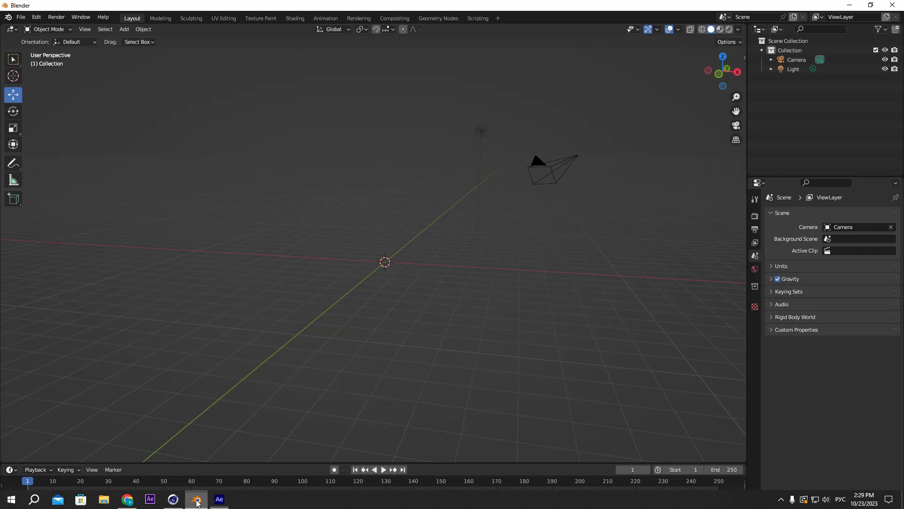
left_click(21, 17)
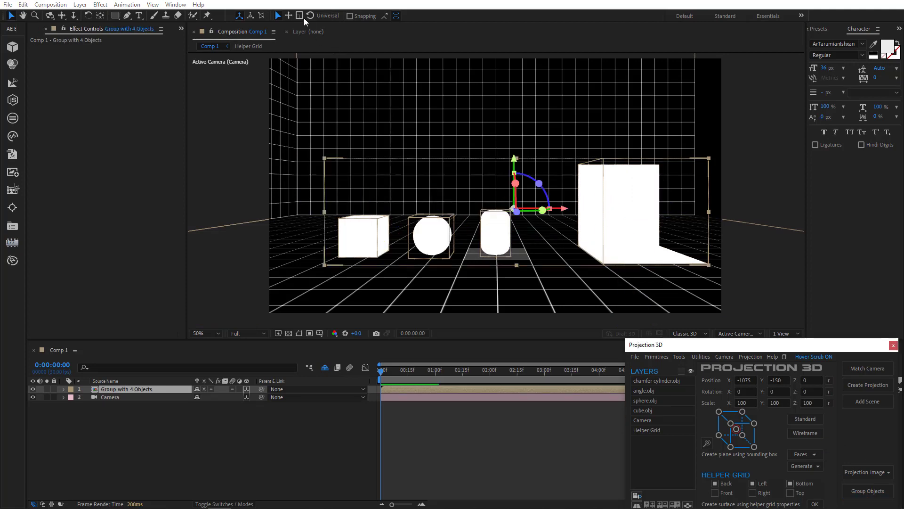
Shrink the Group with 4 Objects layer and rotate it with the gizmo so the set sits tilted.
left_click(300, 15)
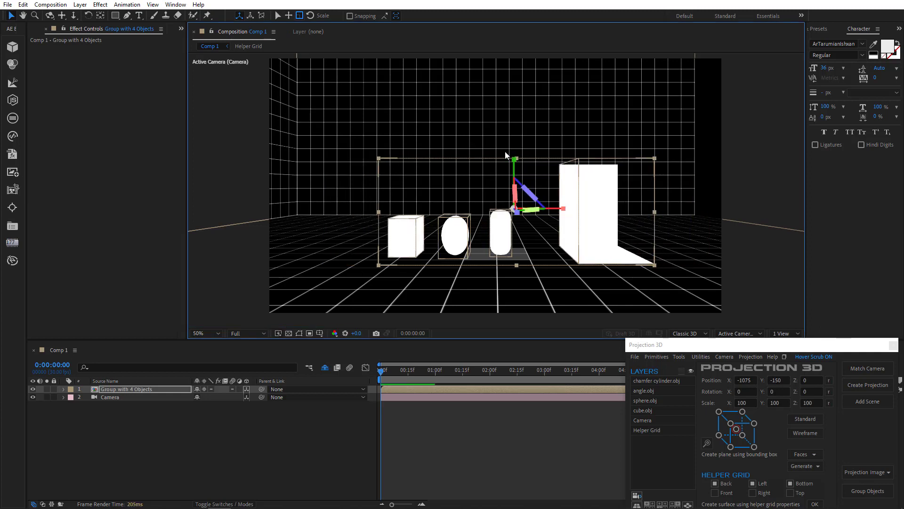
left_click(309, 16)
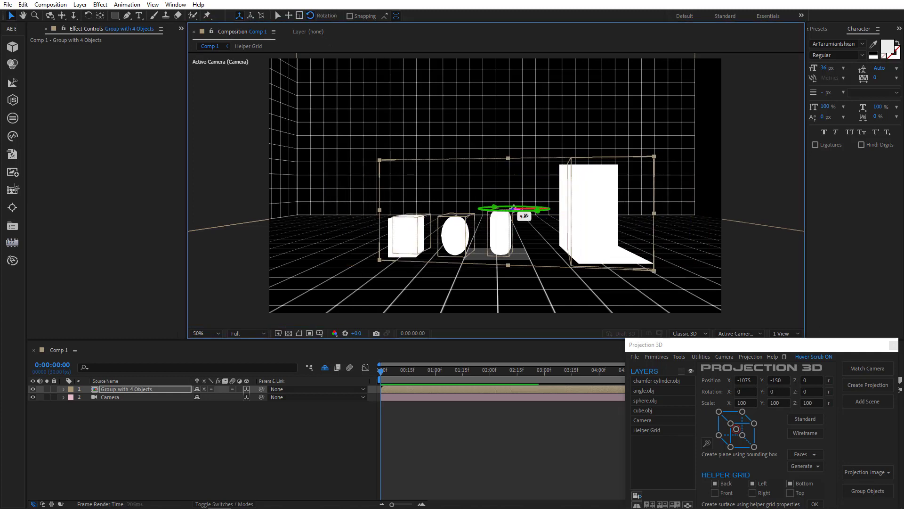
left_click_drag(510, 206, 522, 214)
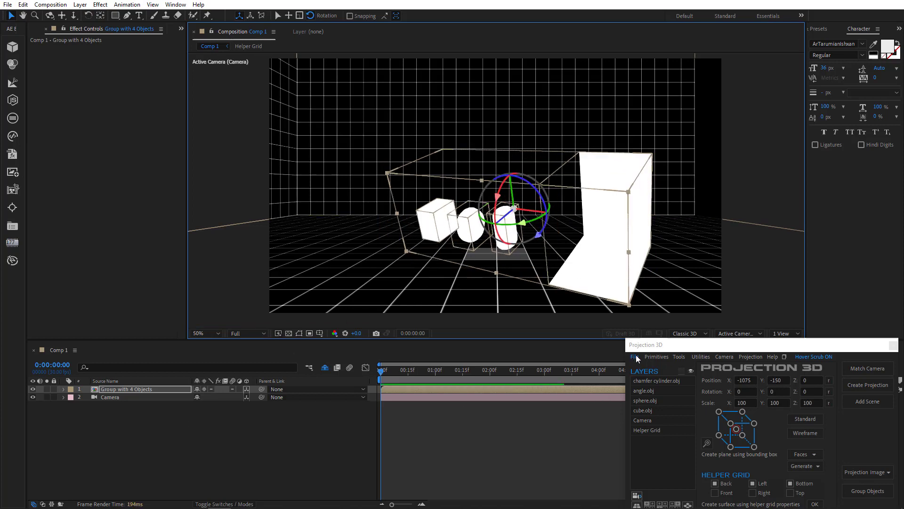
left_click(634, 356)
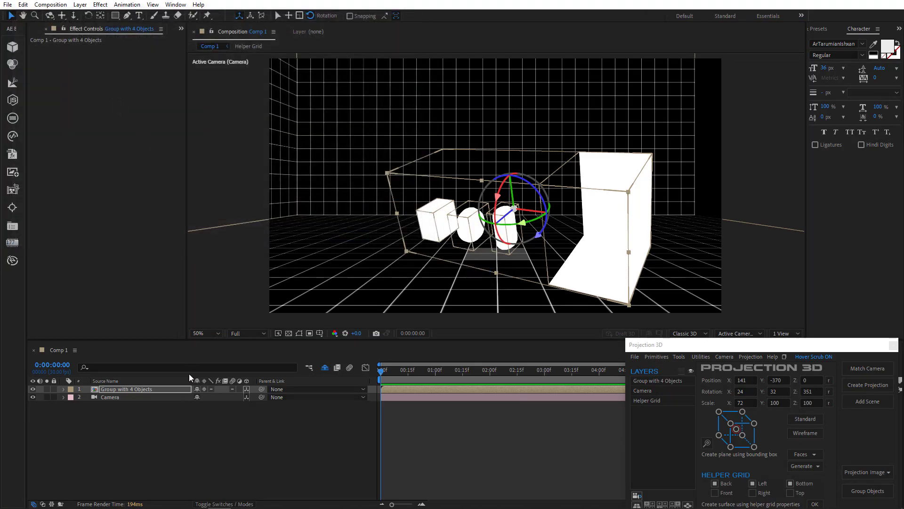
Switch to Blender's empty scene and choose the Wavefront (.obj) importer.
left_click(194, 499)
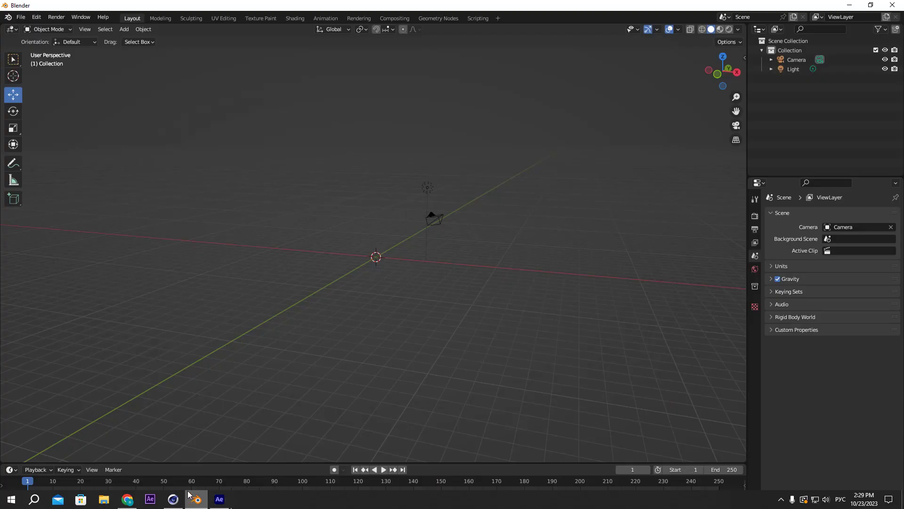
left_click(19, 17)
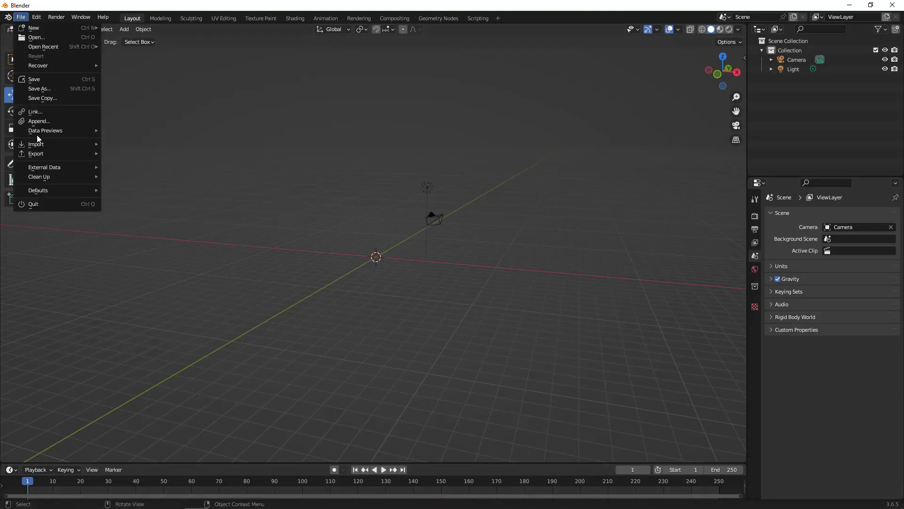
left_click(36, 144)
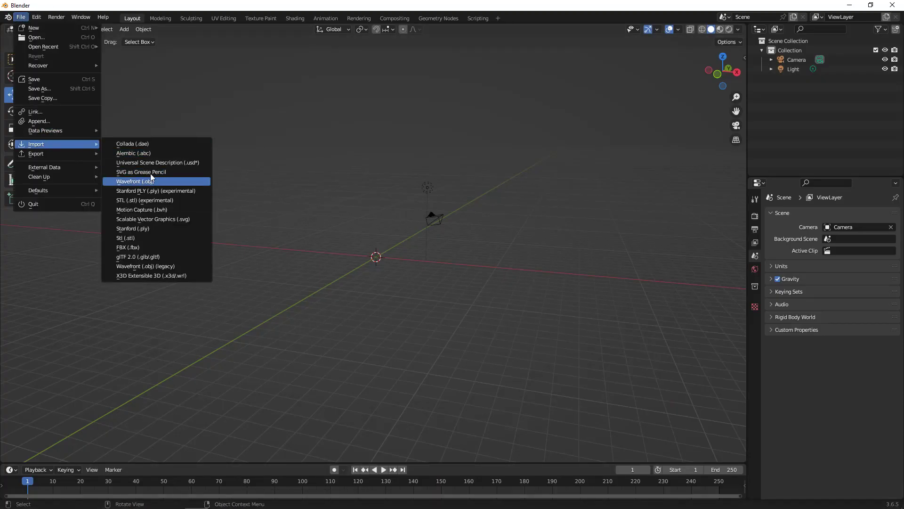
left_click(136, 181)
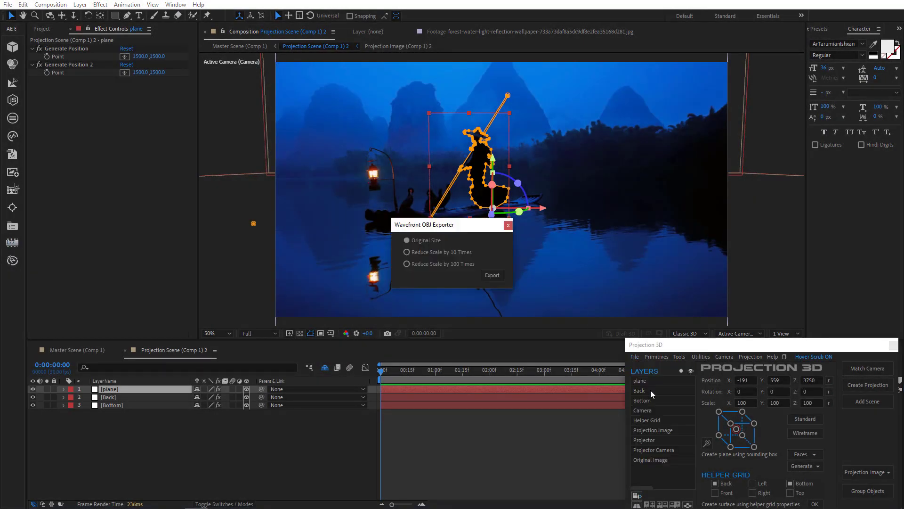
Export the plane from the projection scene and import the fisherman OBJ into Blender's camera frame.
left_click(492, 275)
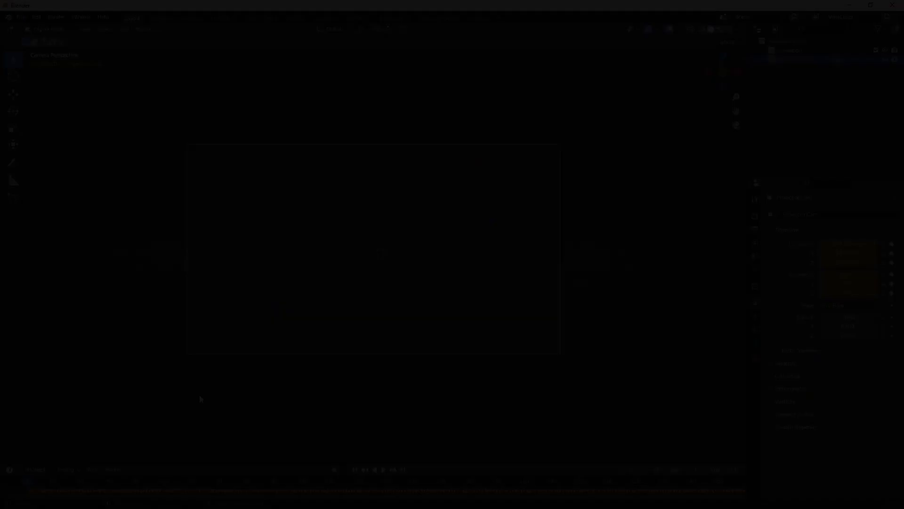
left_click(20, 17)
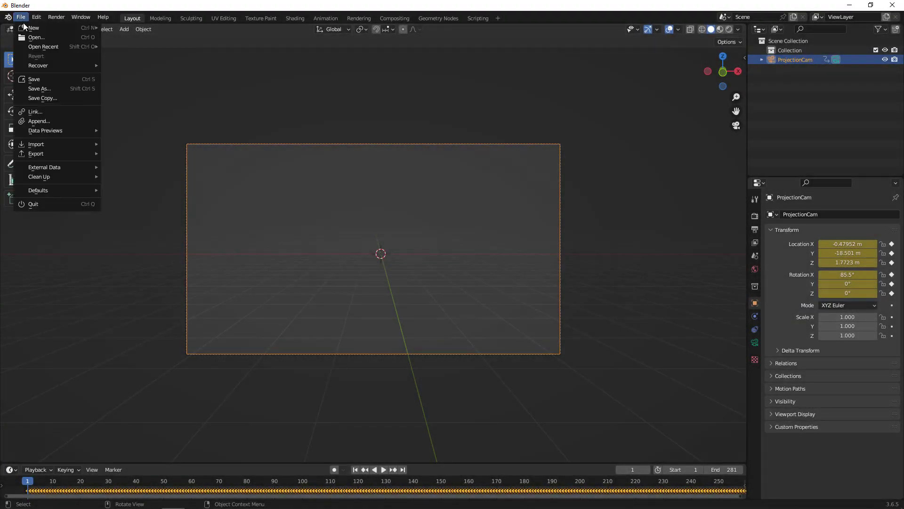
left_click(36, 143)
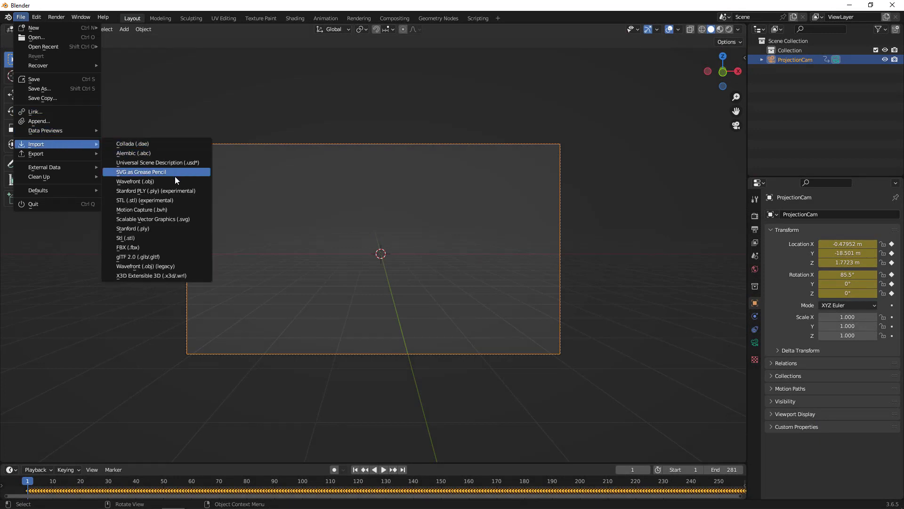
left_click(140, 171)
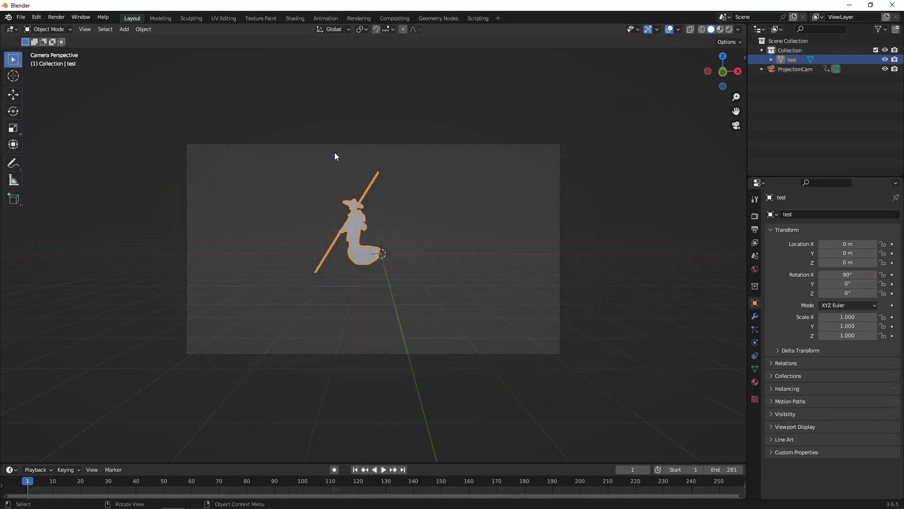